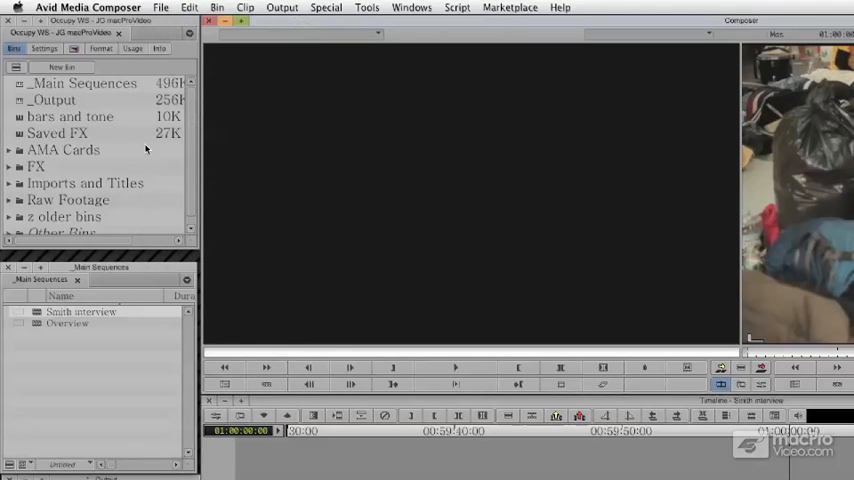
Load the Smith for Squeeze sequence from the _Output bin into the Timeline
click(160, 8)
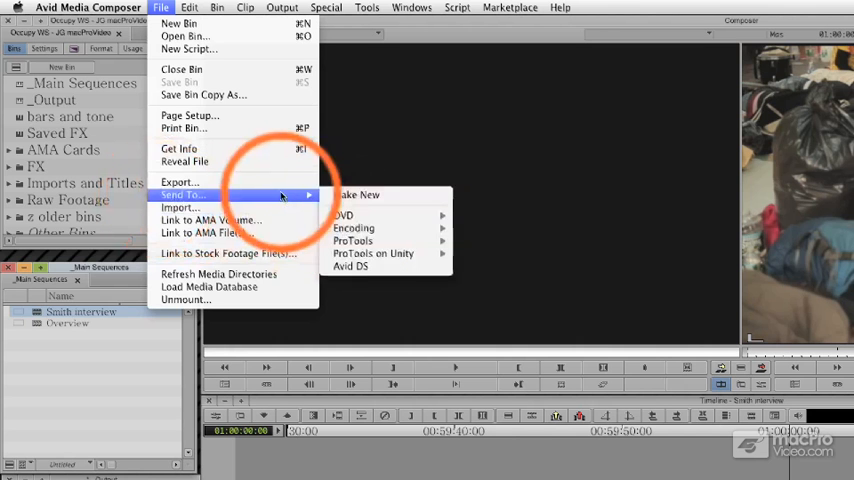
mouse_move(353, 228)
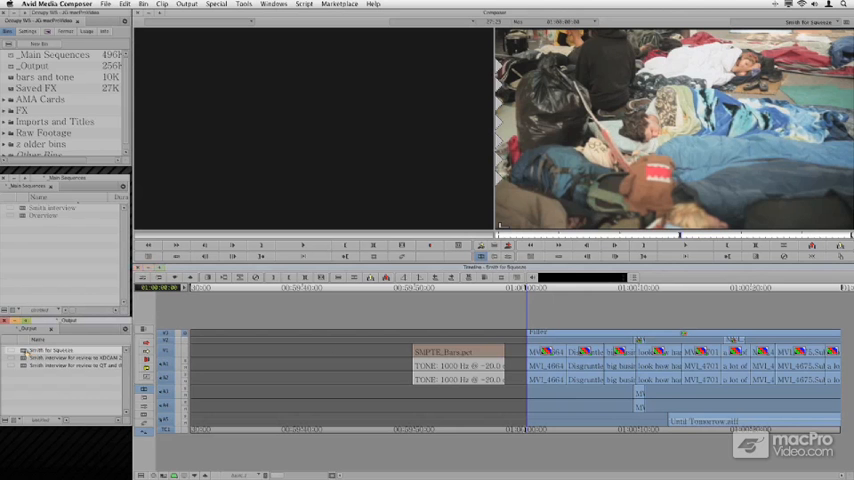
Choose File > Send To > Encoding > Sorenson Squeeze for the sequence
click(159, 7)
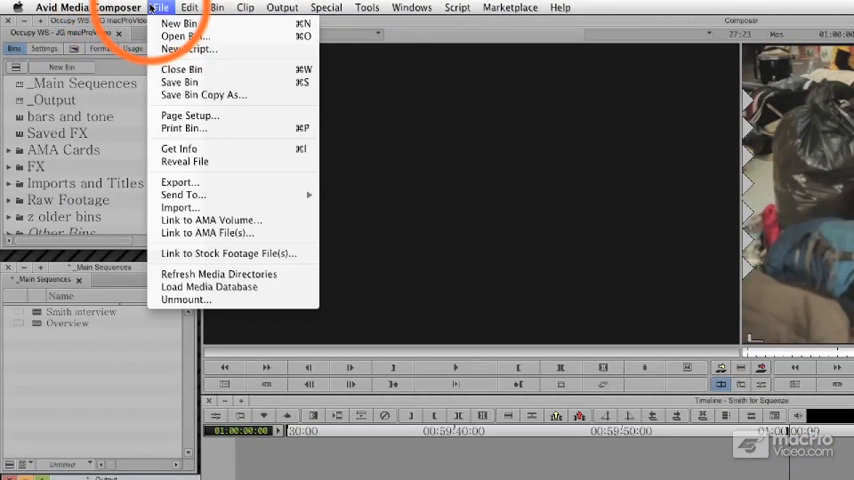
mouse_move(183, 195)
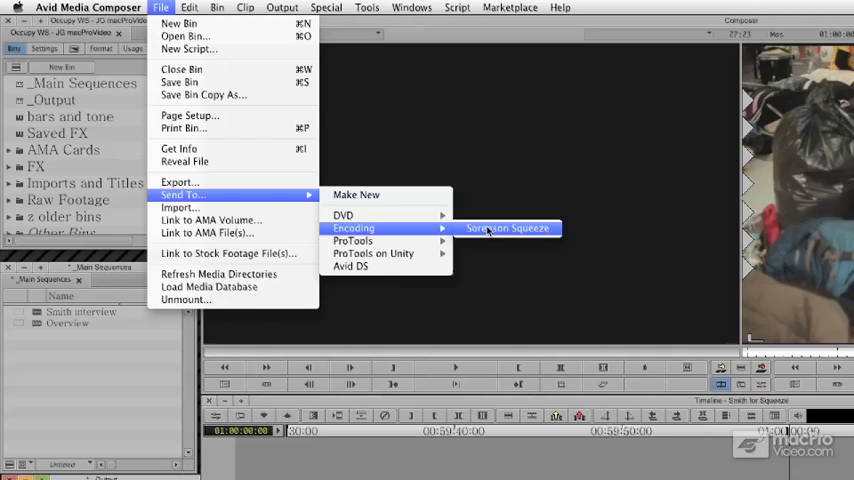
click(507, 228)
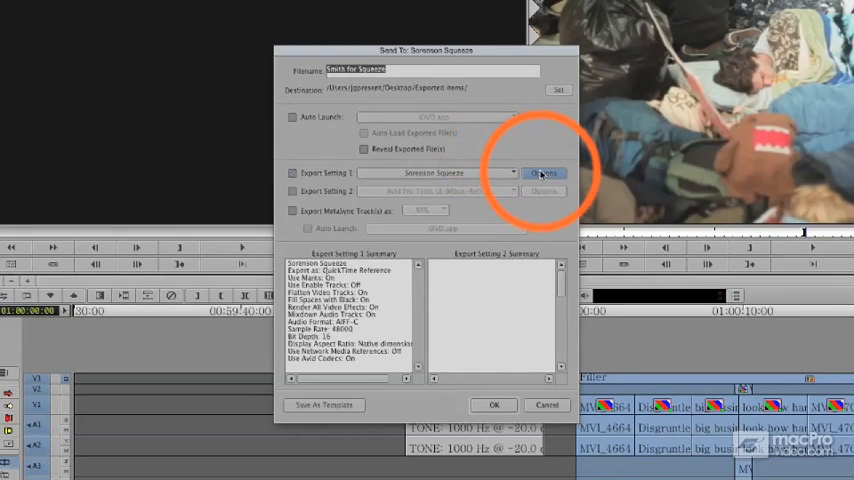
click(544, 173)
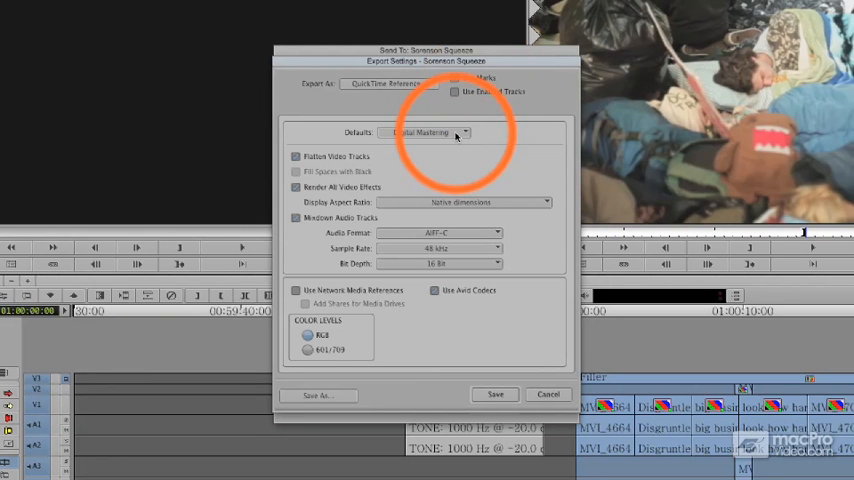
click(428, 132)
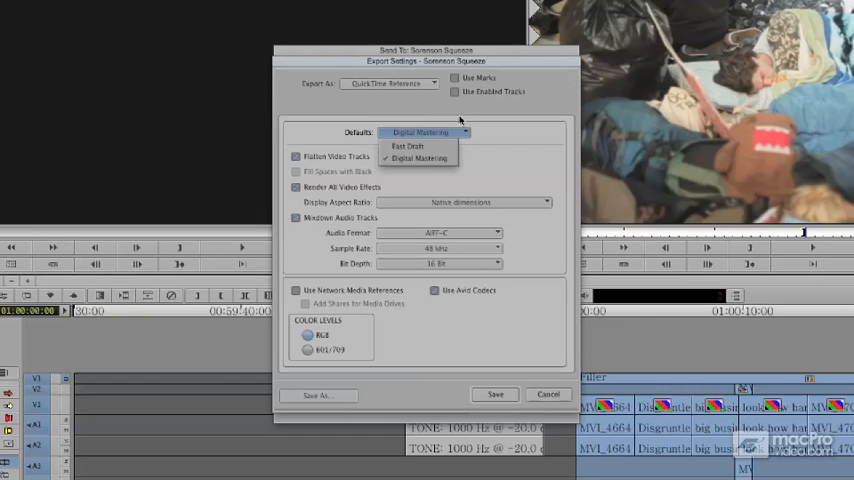
click(418, 158)
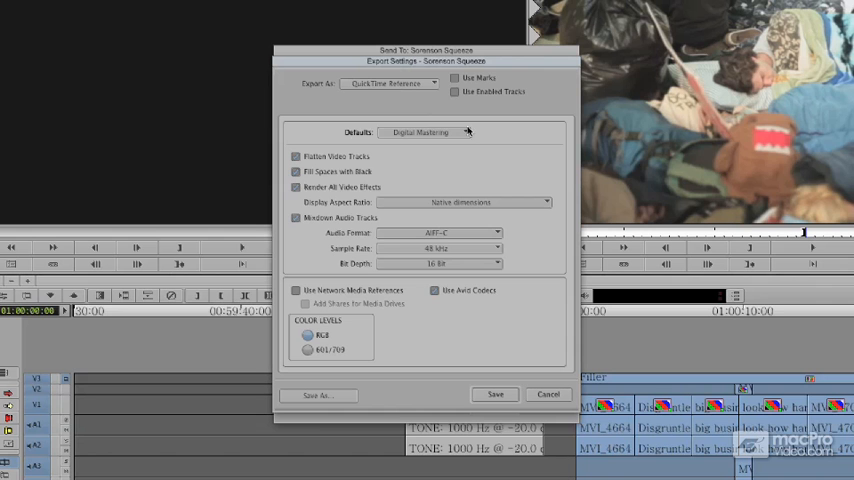
mouse_move(417, 100)
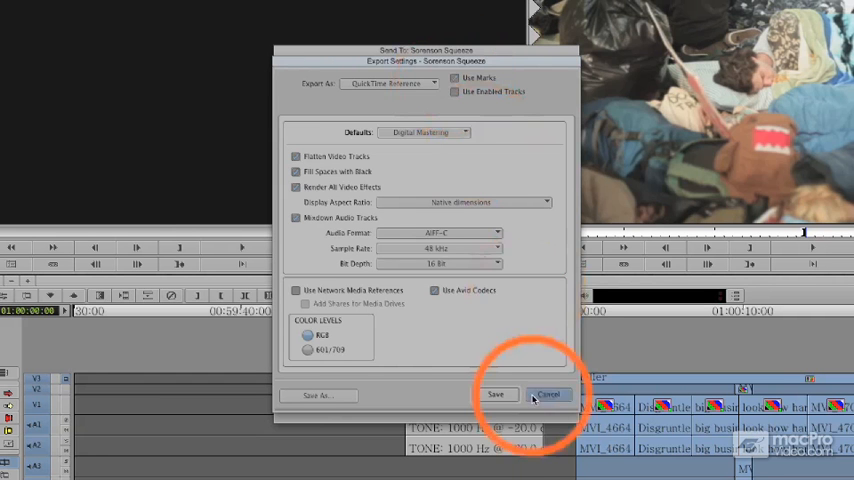
click(495, 394)
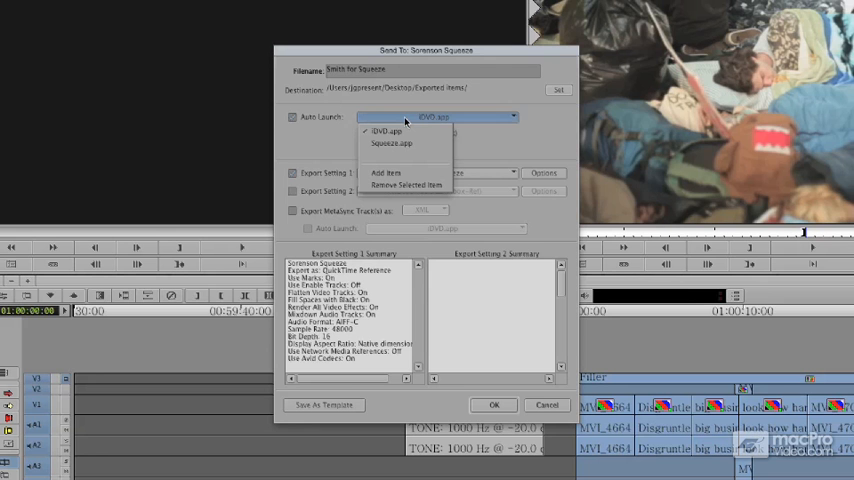
Enable Auto Launch of Squeeze and confirm the export with OK
click(390, 143)
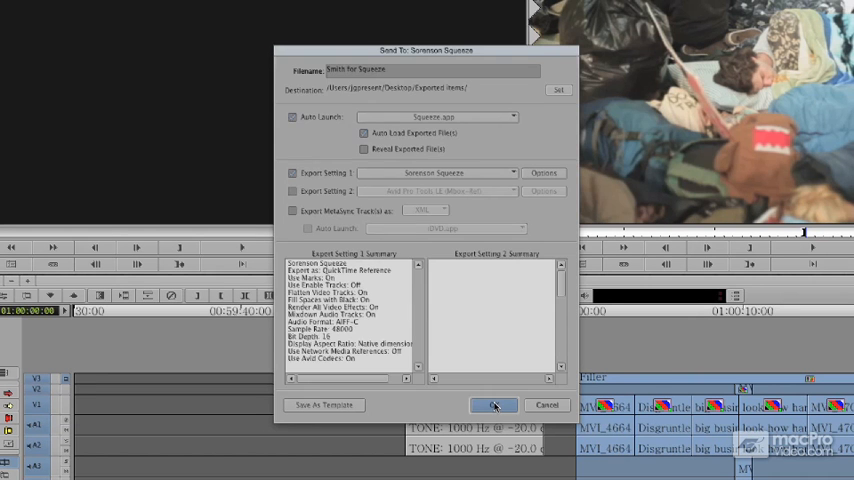
click(493, 405)
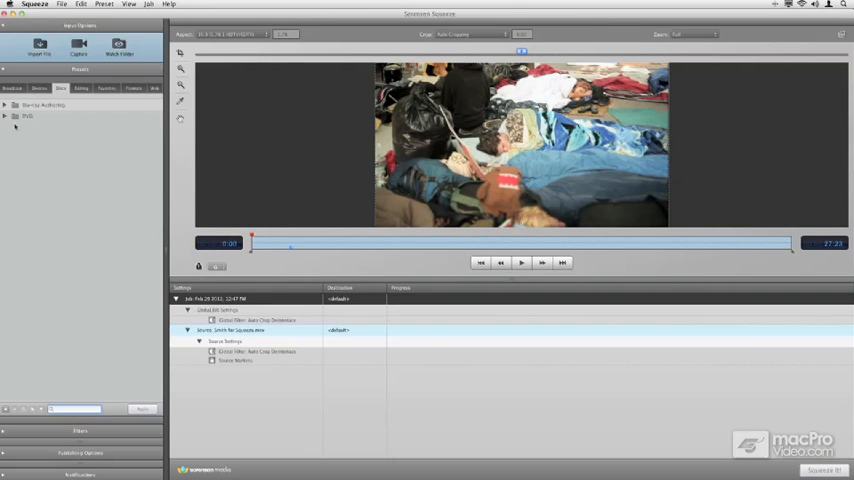
Expand the DVD and Program Streams preset groups in Squeeze's Discs tab
click(6, 116)
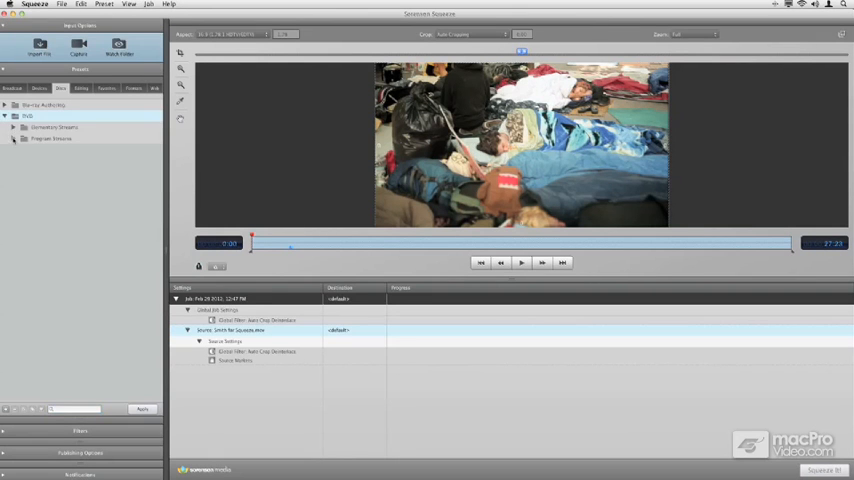
click(15, 127)
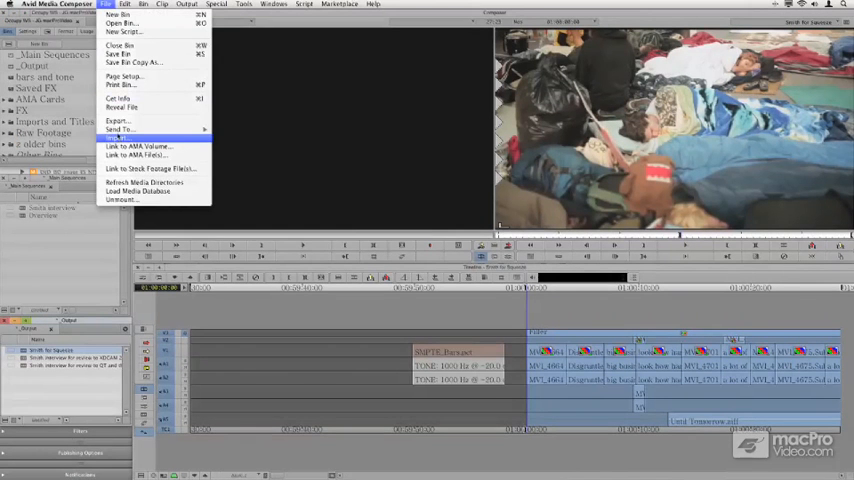
mouse_move(120, 129)
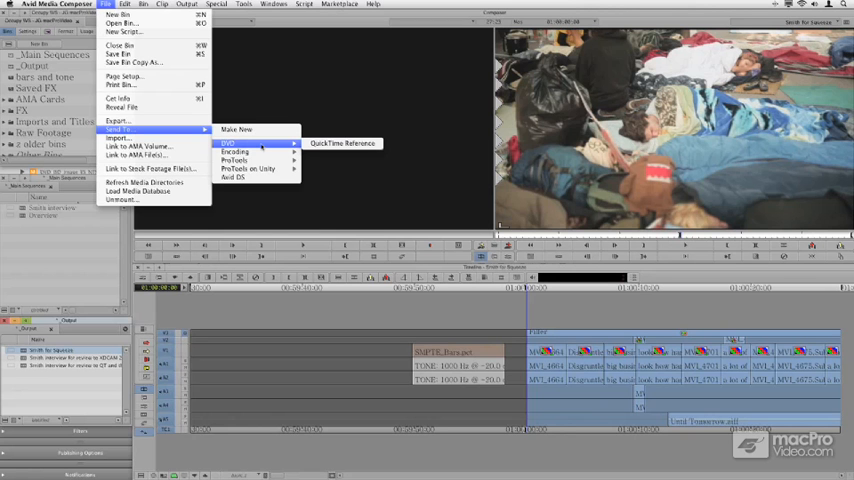
mouse_move(235, 151)
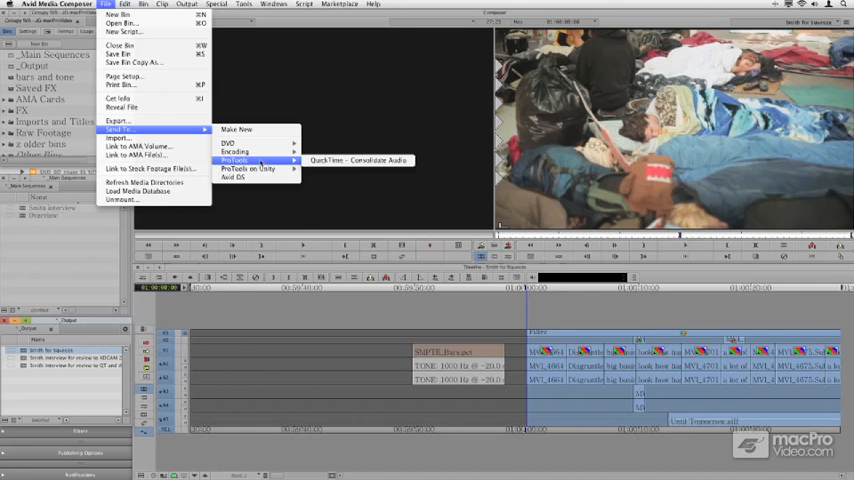
mouse_move(247, 169)
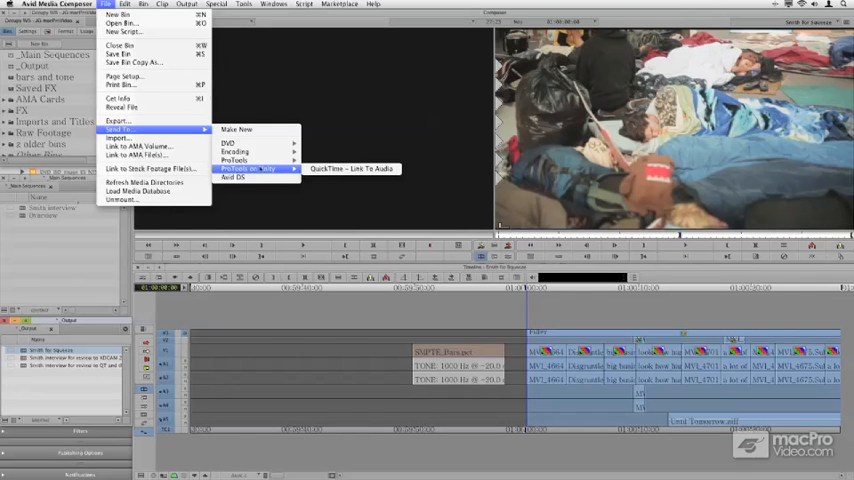
mouse_move(236, 178)
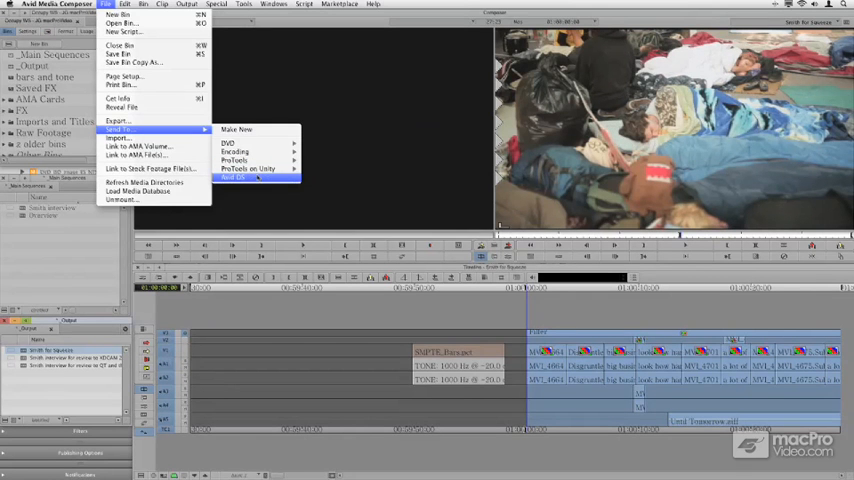